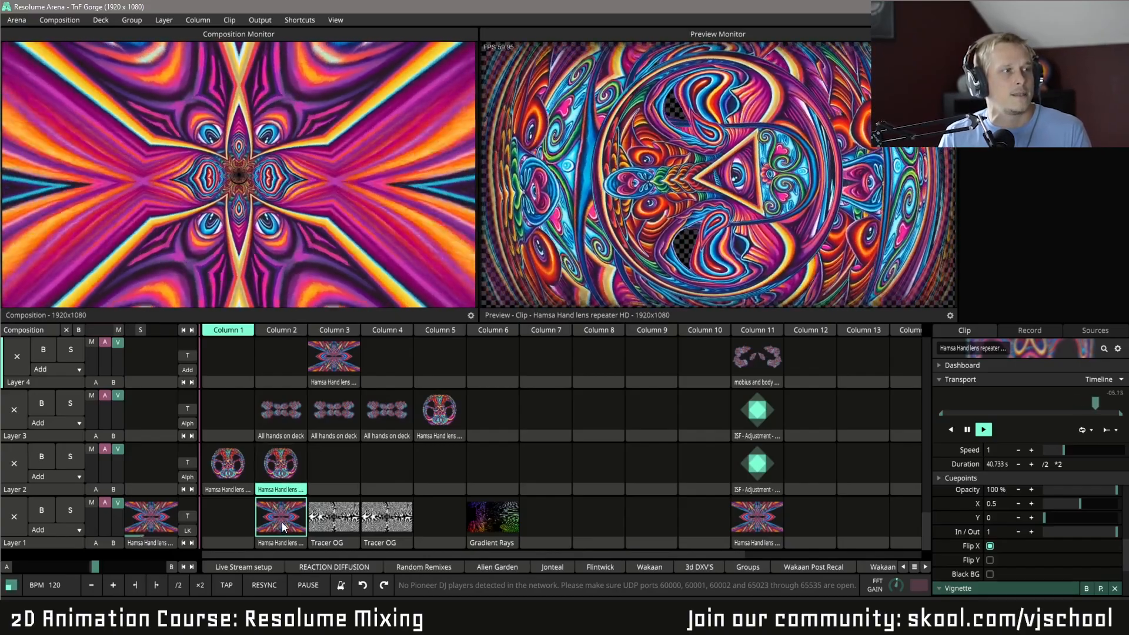
Step: Trigger the Hamsa Hand lens clip in Column 2 of Layer 2
click(280, 464)
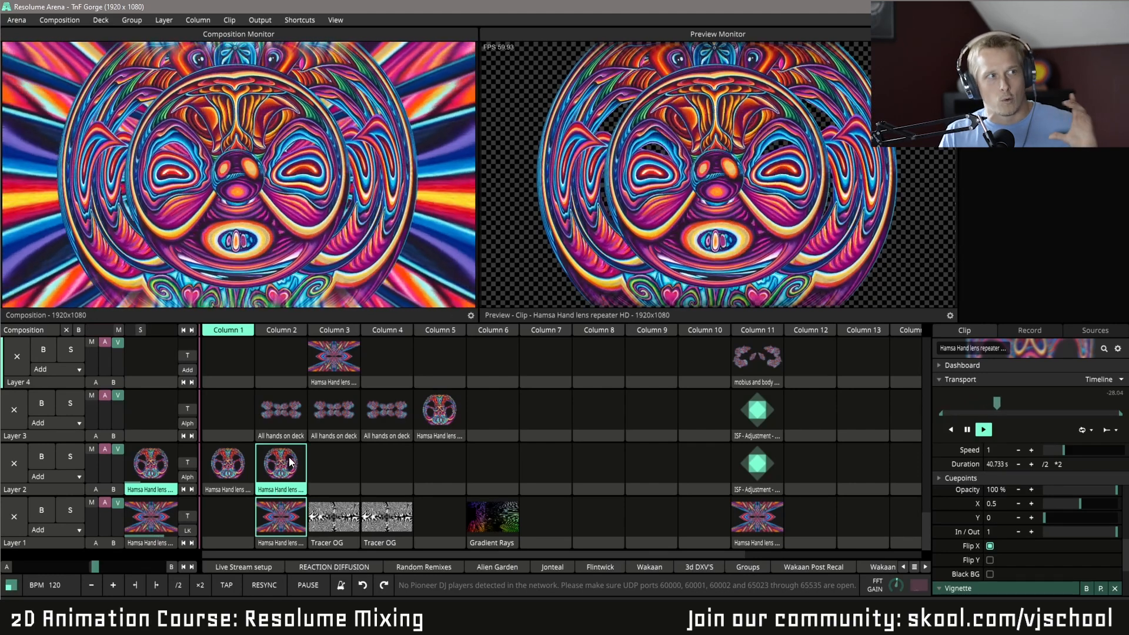
Step: Set the Vignette to Size 0.17, Roundness 0.13 and Softness 0.96
click(958, 503)
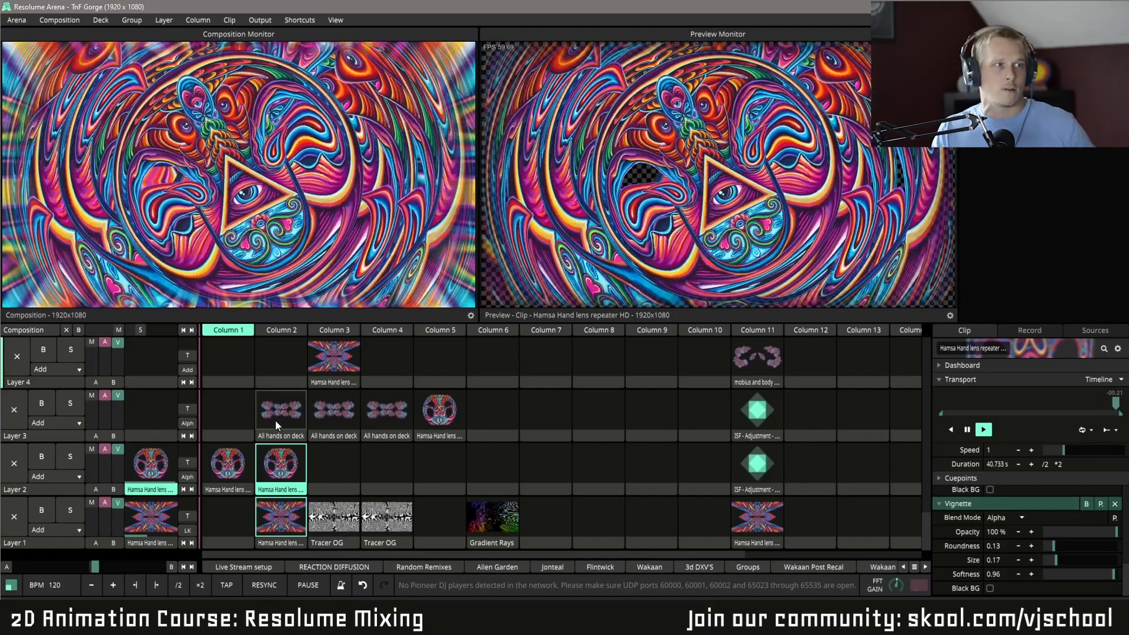
click(281, 410)
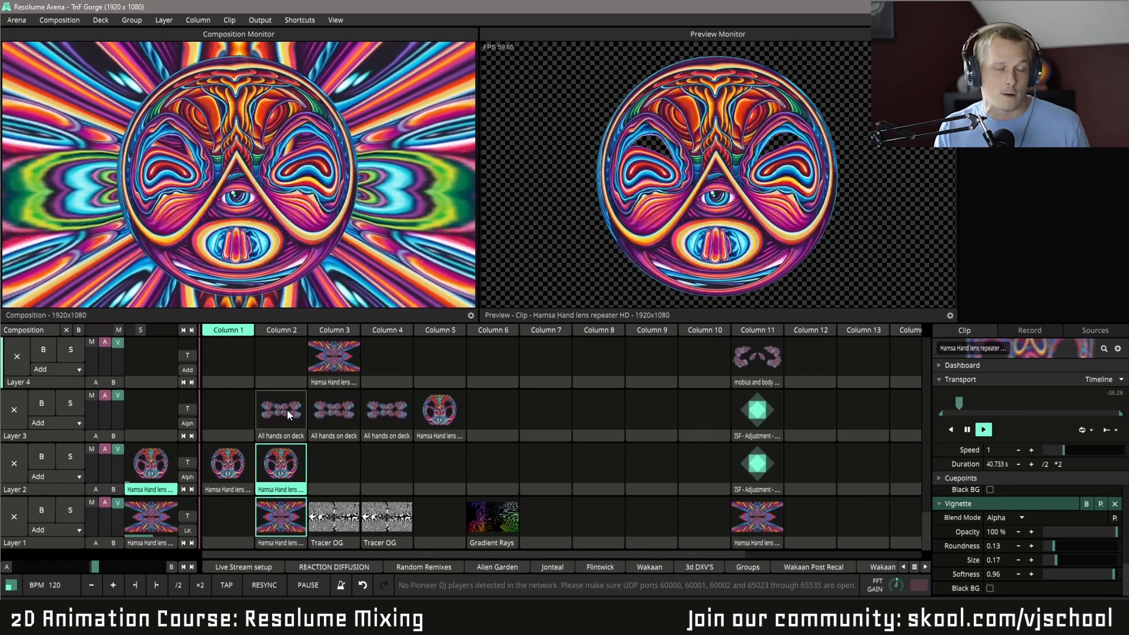
Step: Trigger the All hands on deck clip on Layer 3
click(280, 447)
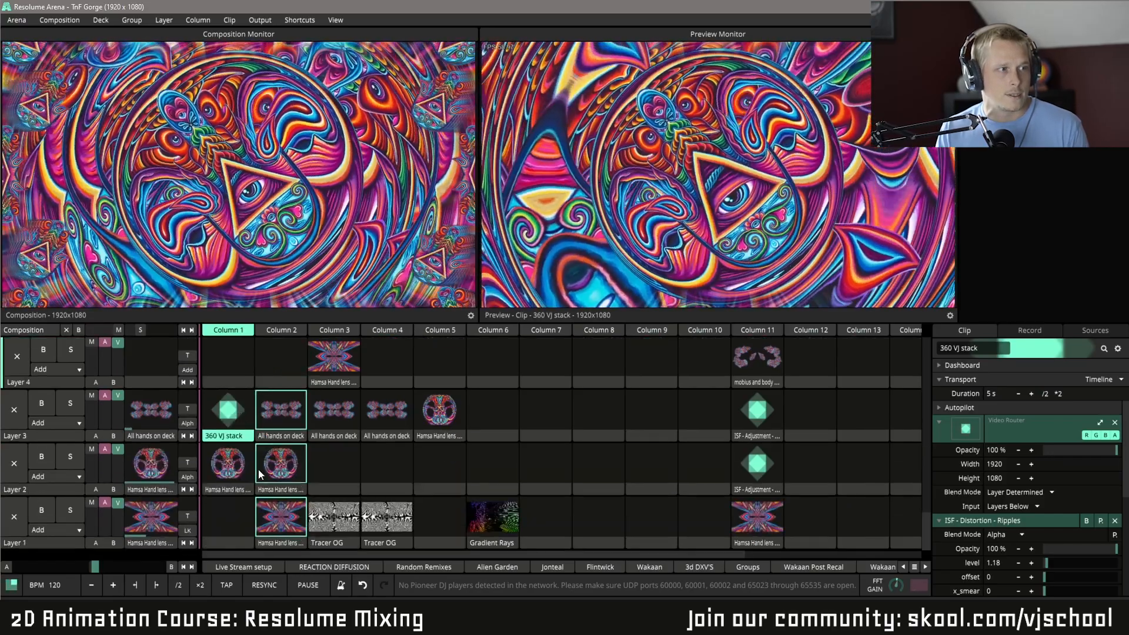
Step: Select the Layer 2 Column 2 clip to begin swapping it with Layer 3
click(227, 410)
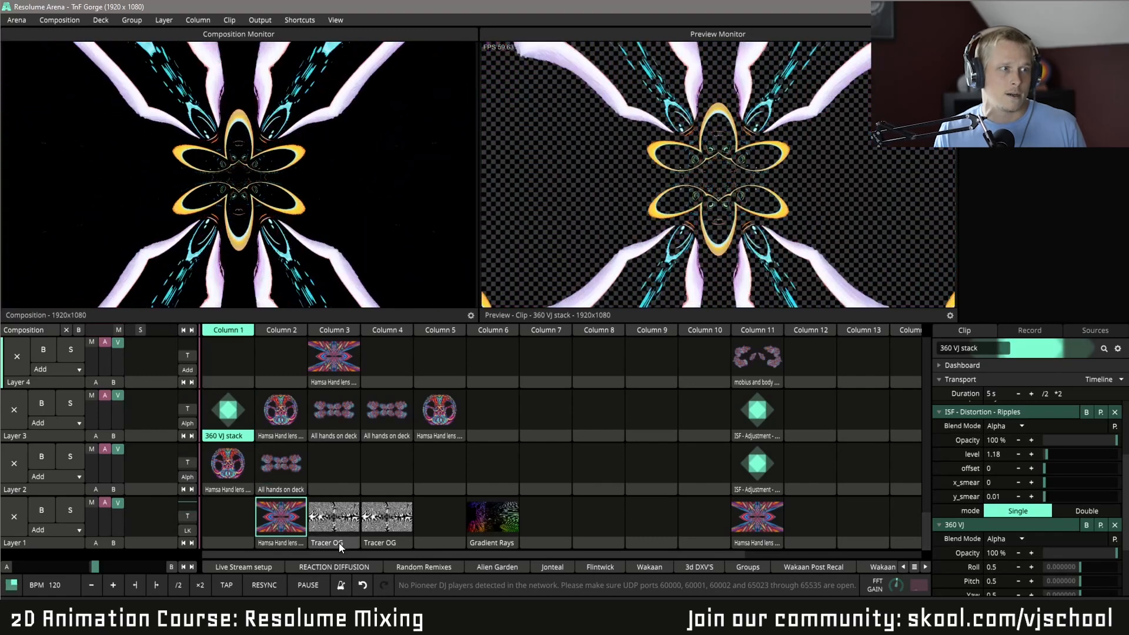
Step: Trigger the Tracer OG clip on Layer 1
click(333, 516)
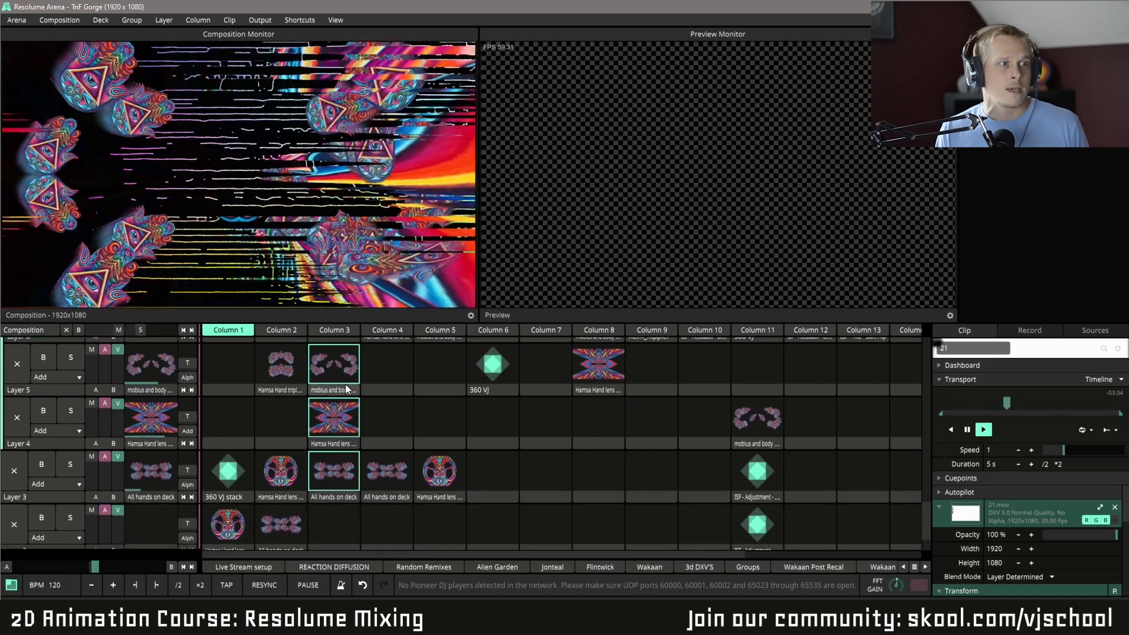
Step: Check Tracer OG's Feedback effect, then trigger the Sine Wave mask on Layer 8
click(334, 418)
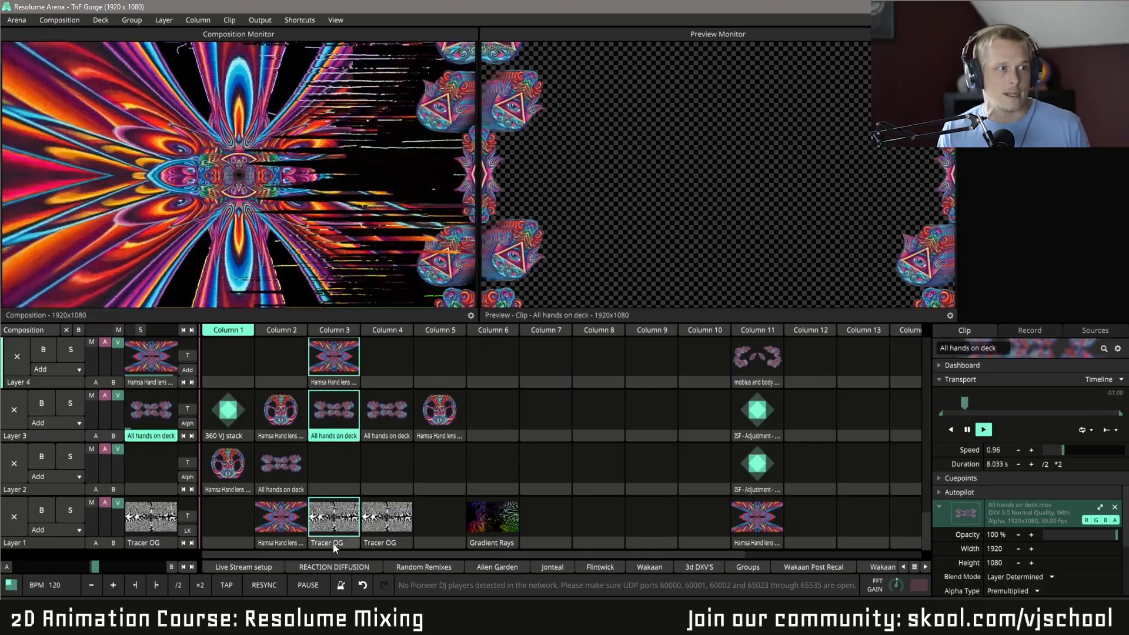
click(333, 517)
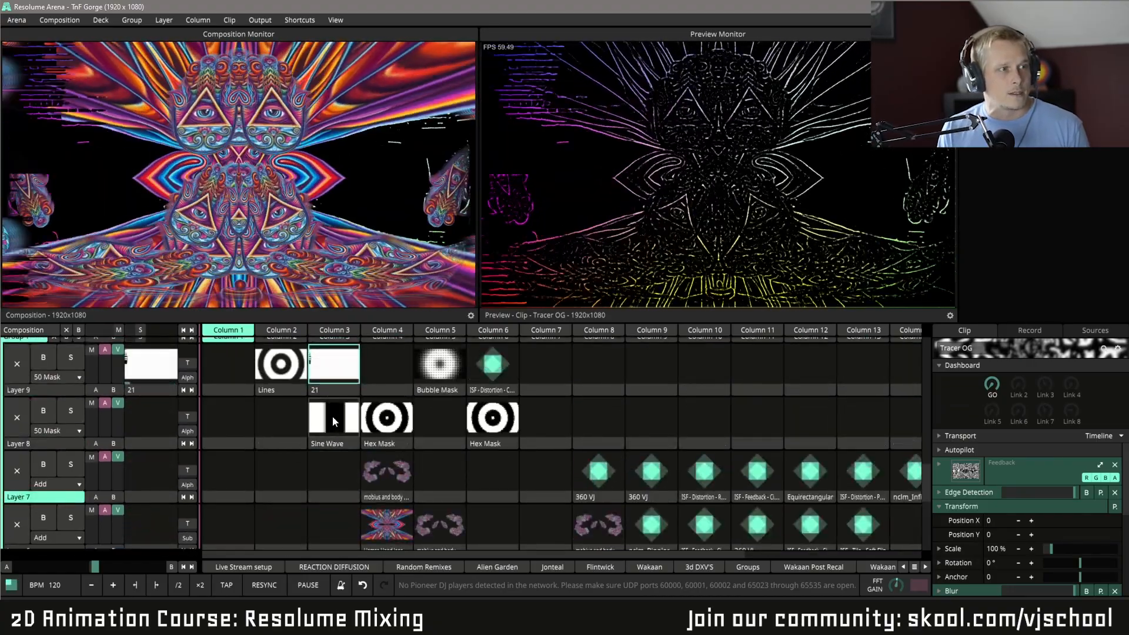
click(334, 417)
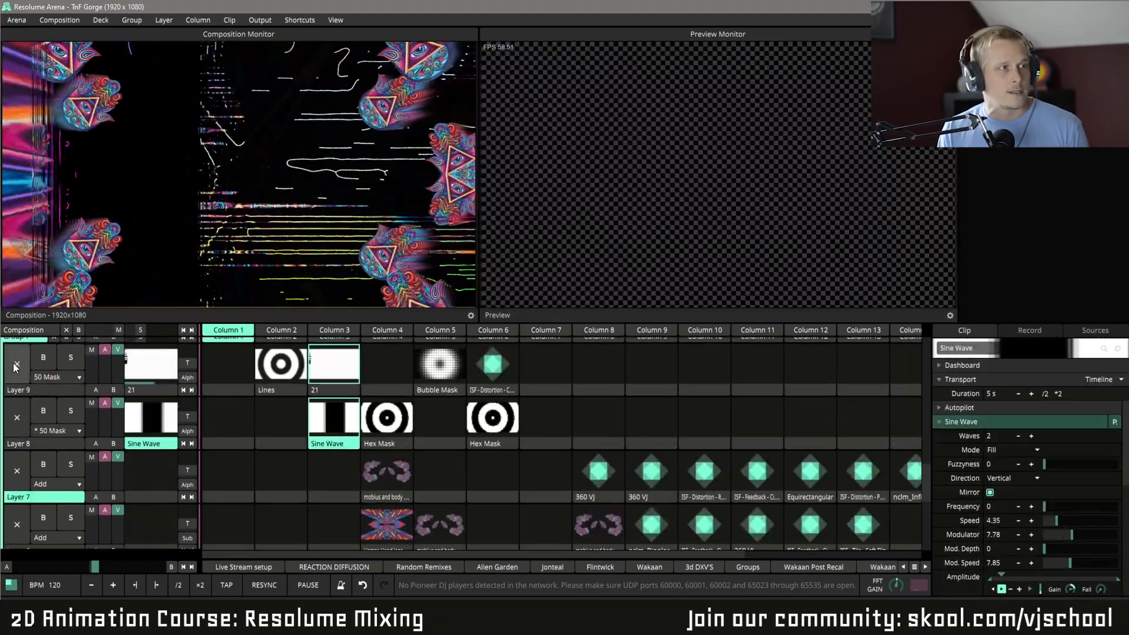